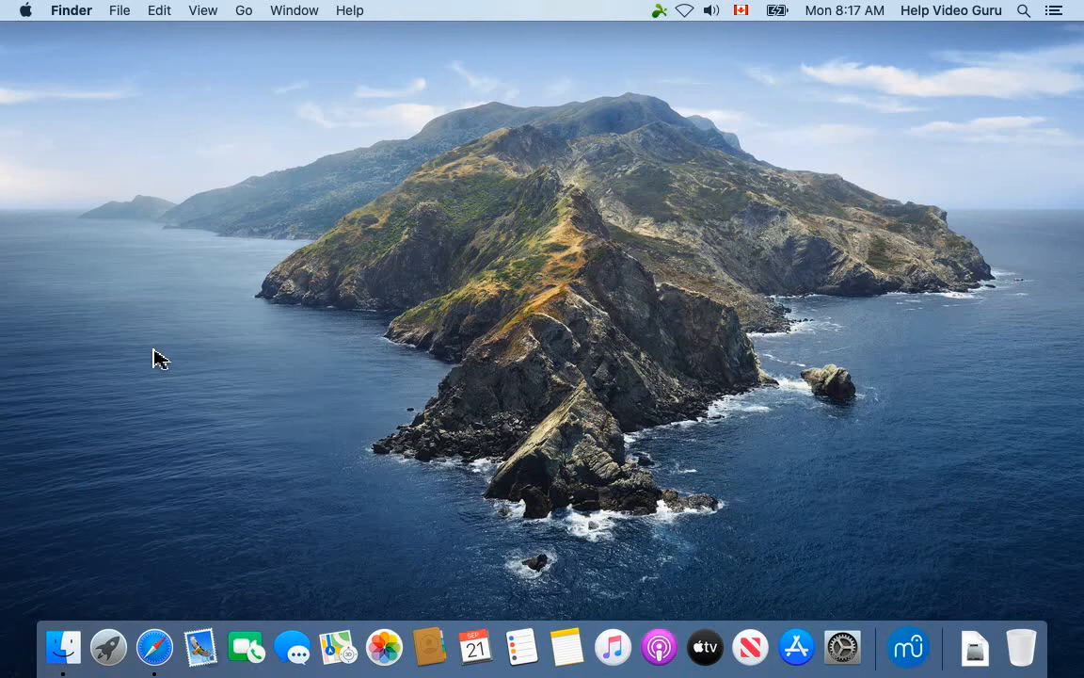
mouse_move(174, 550)
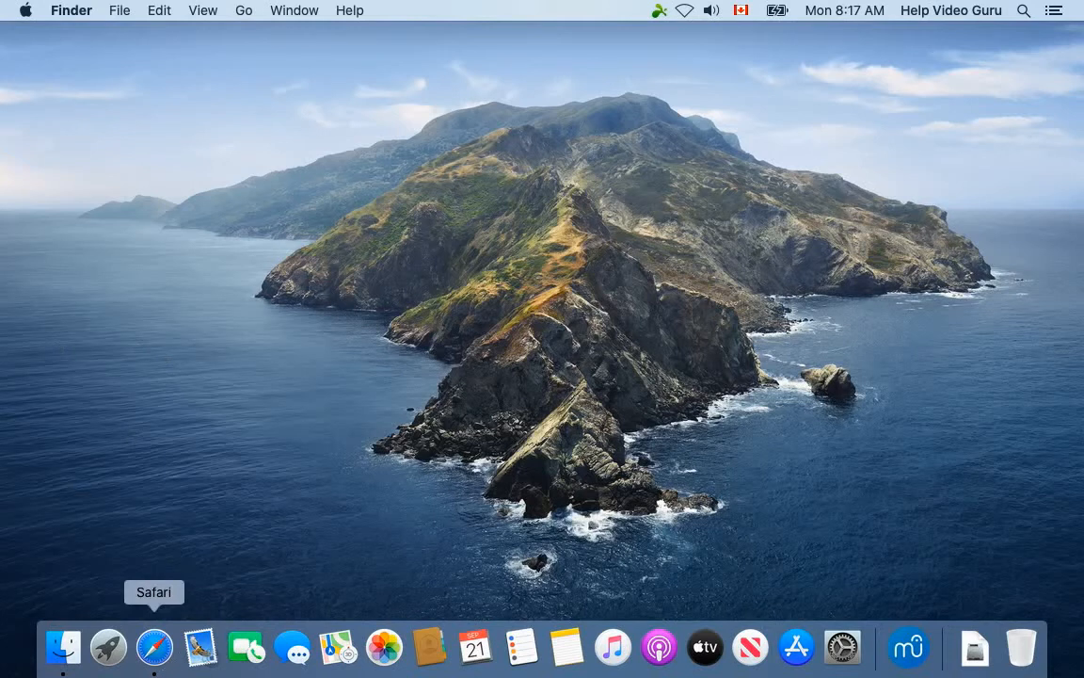
mouse_move(200, 648)
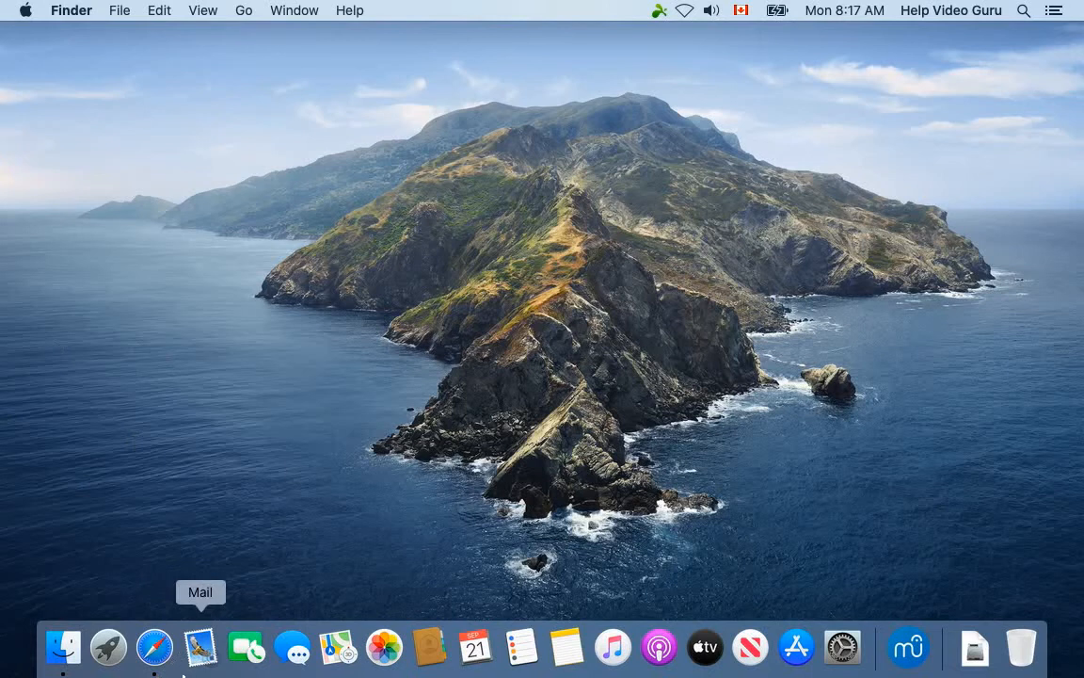
mouse_move(454, 285)
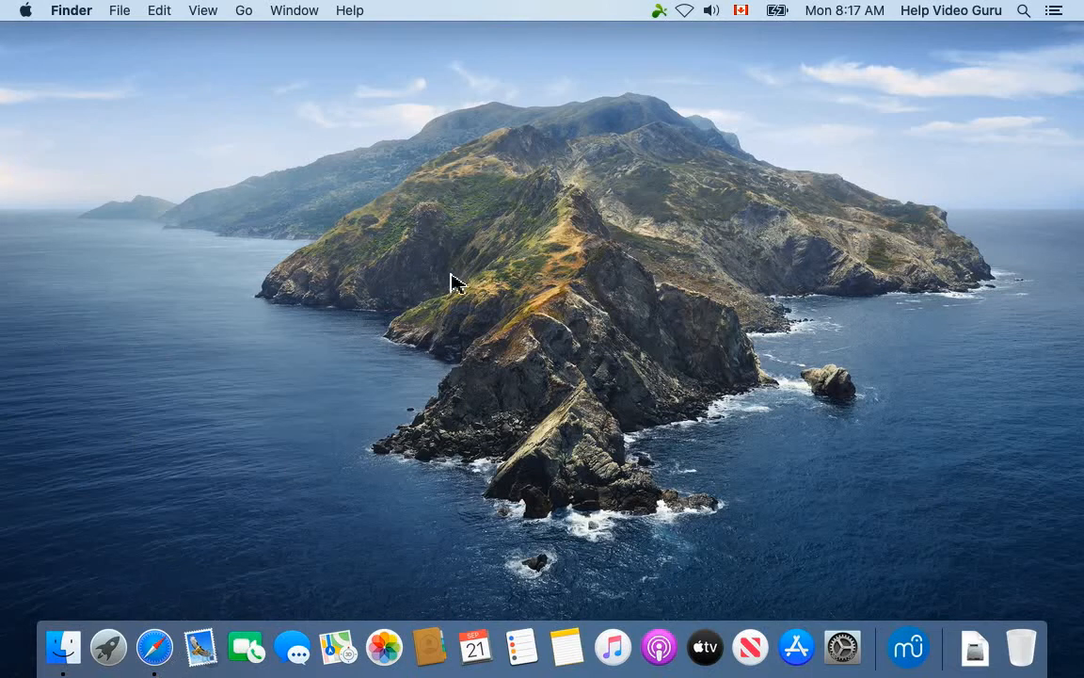
mouse_move(155, 647)
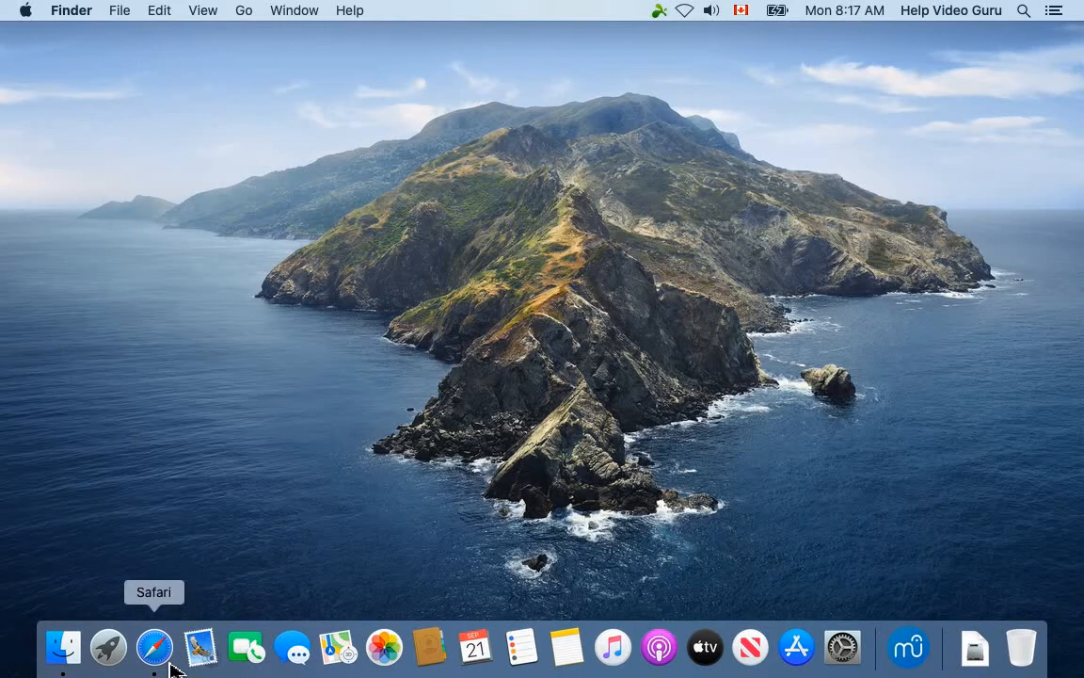
mouse_move(64, 648)
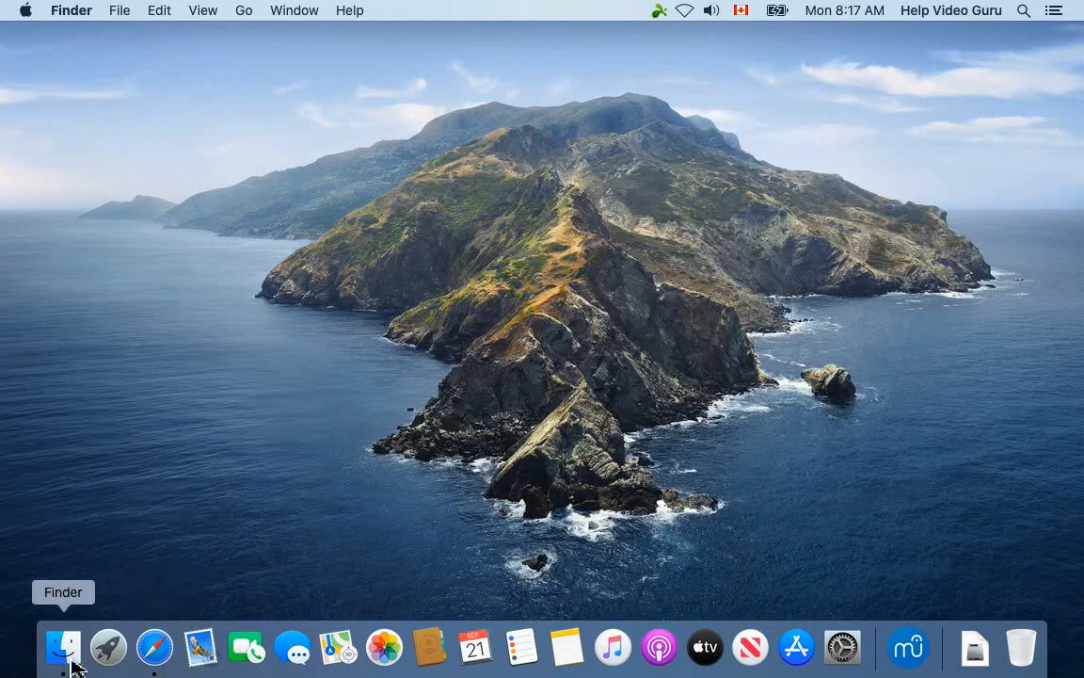
mouse_move(155, 647)
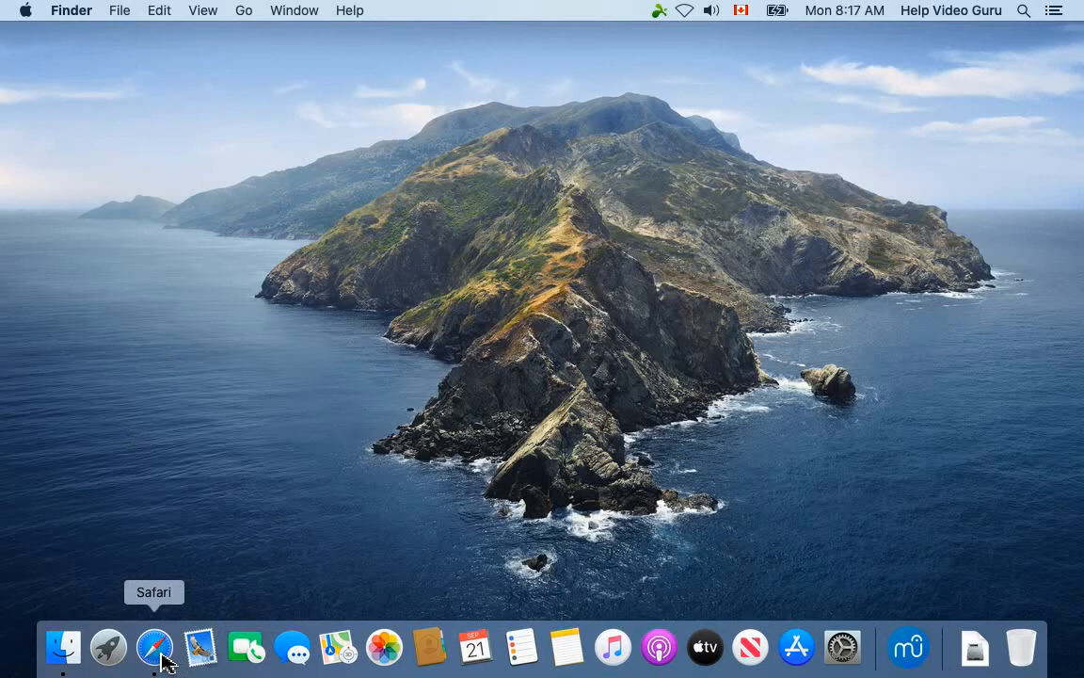
Step: Launch Safari from the Dock so its start page with Favorites appears
left_click(154, 648)
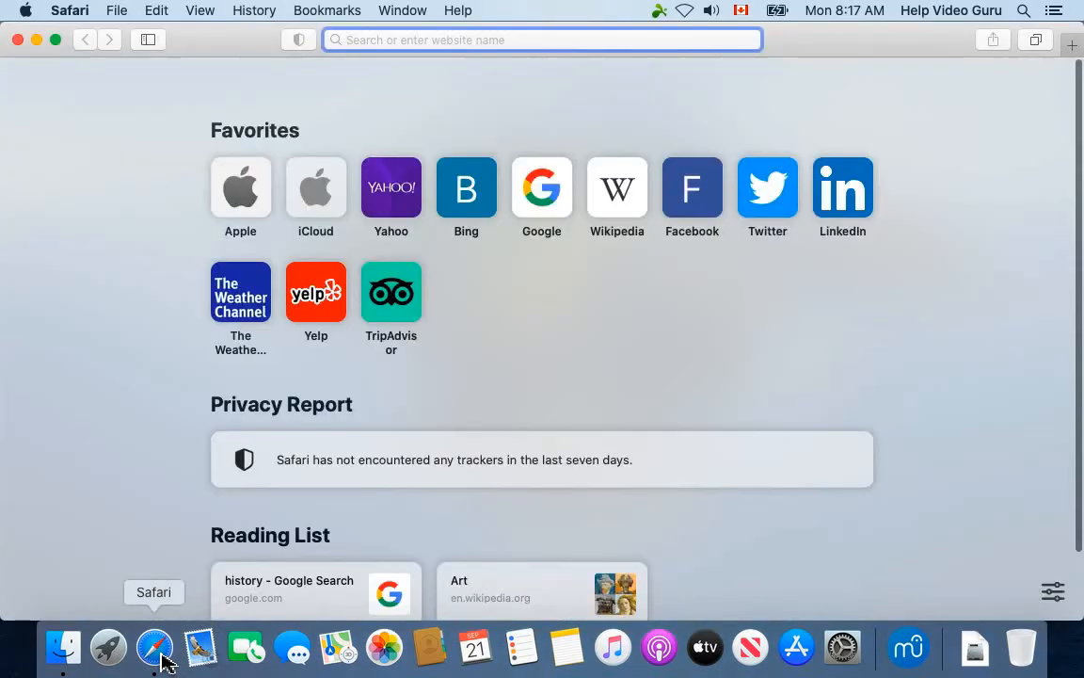
mouse_move(429, 345)
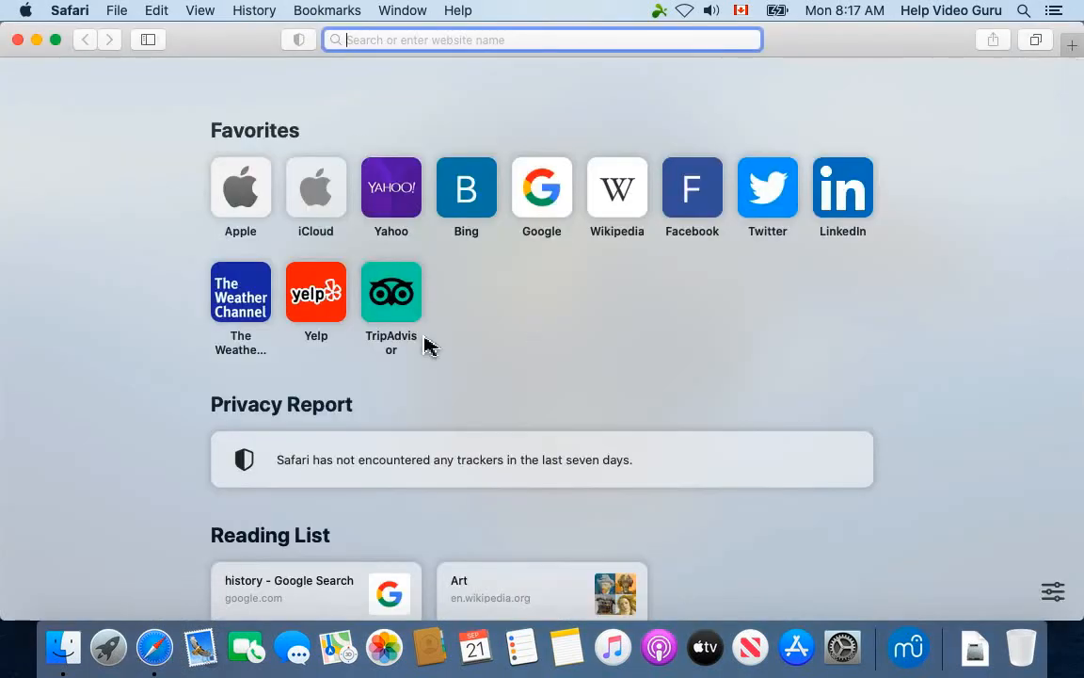
mouse_move(200, 648)
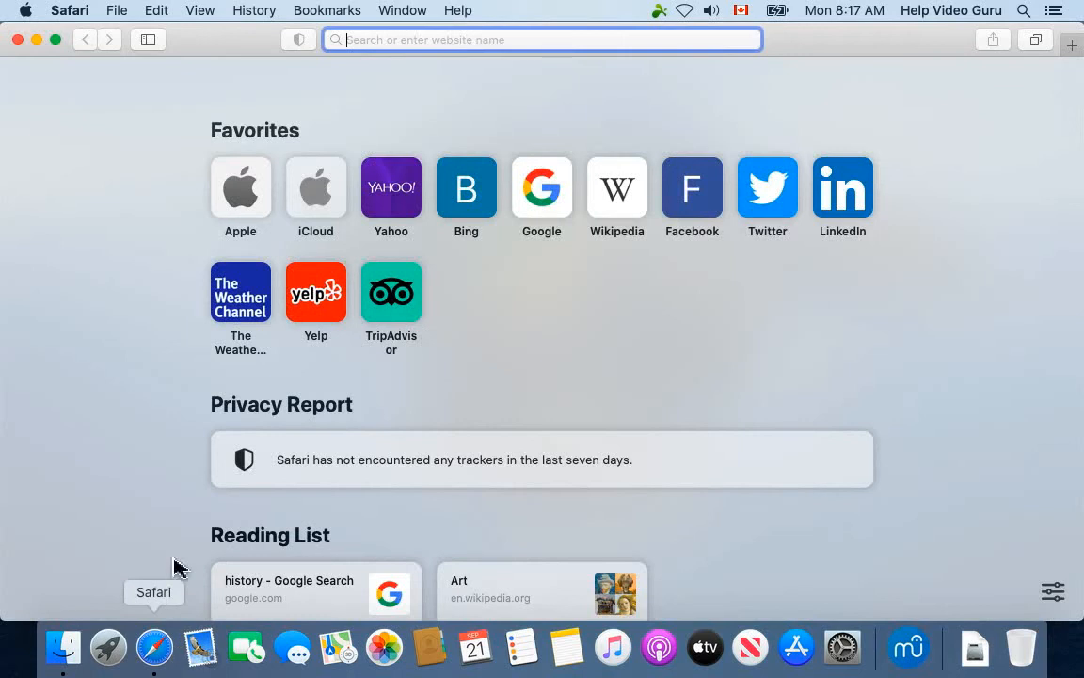
mouse_move(79, 20)
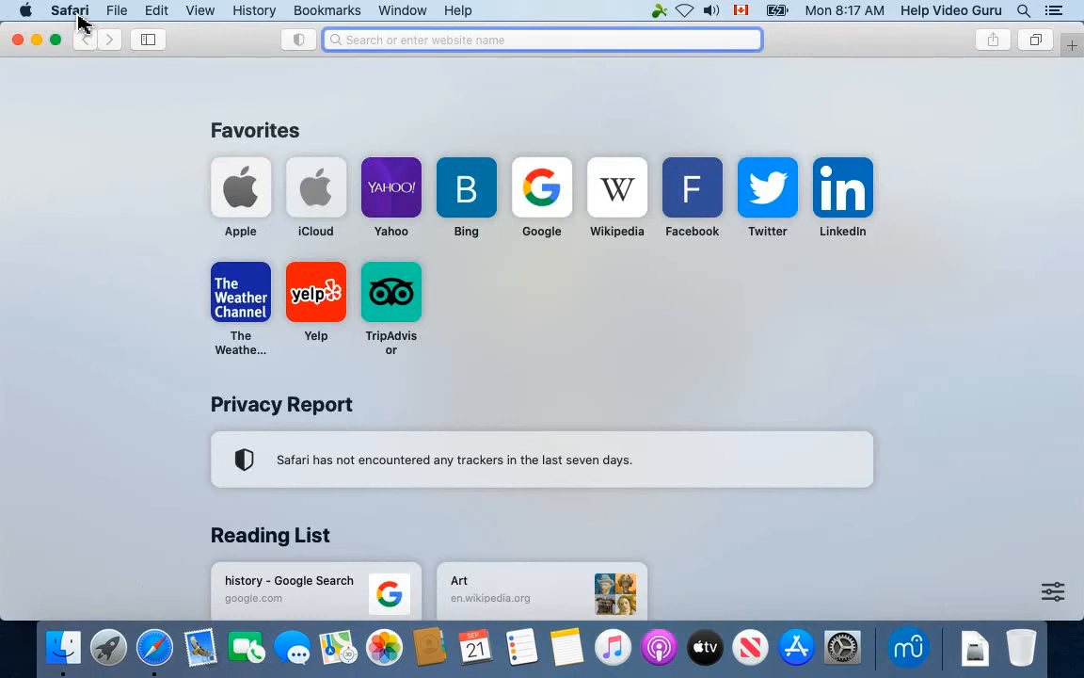
Step: Show the Safari application menu from the menu bar
left_click(69, 12)
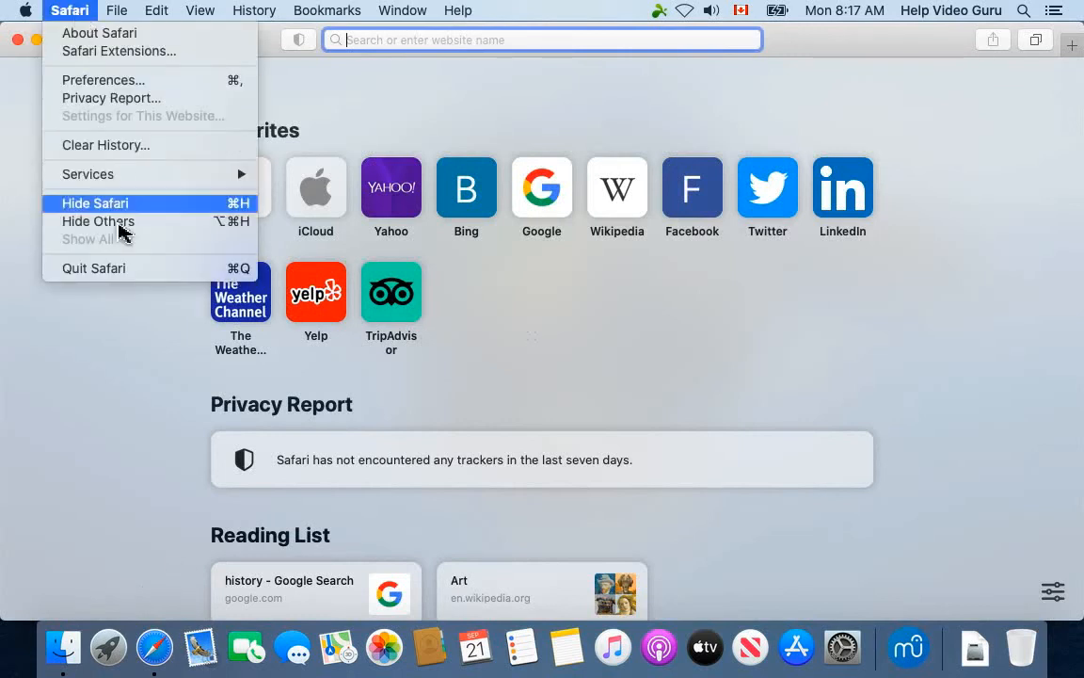
mouse_move(94, 267)
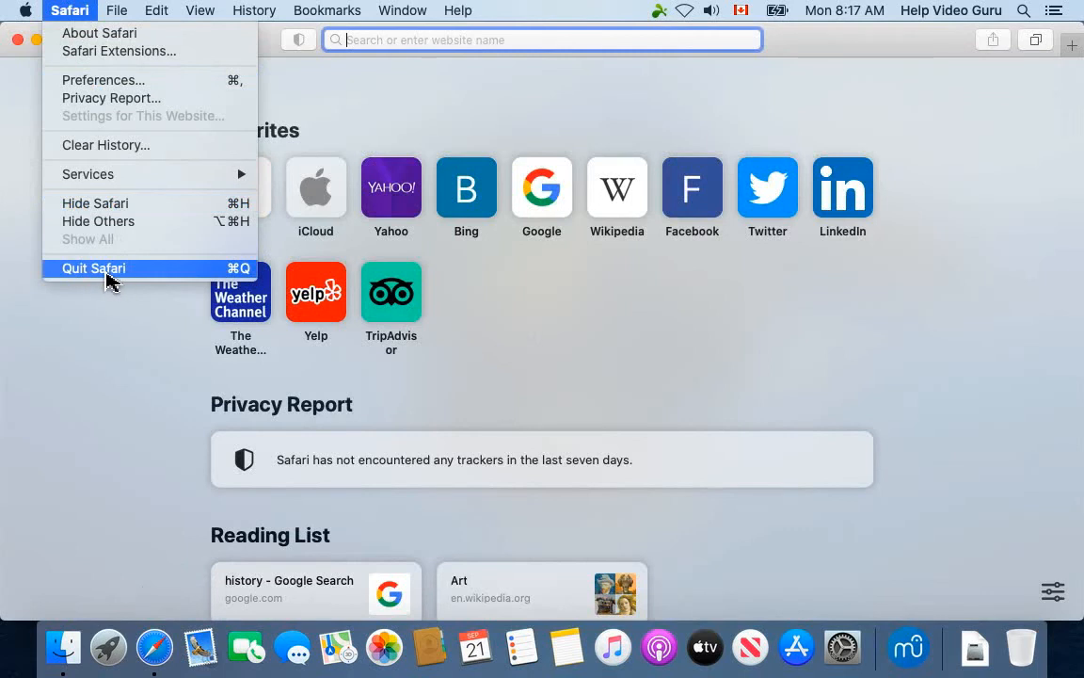
mouse_move(211, 278)
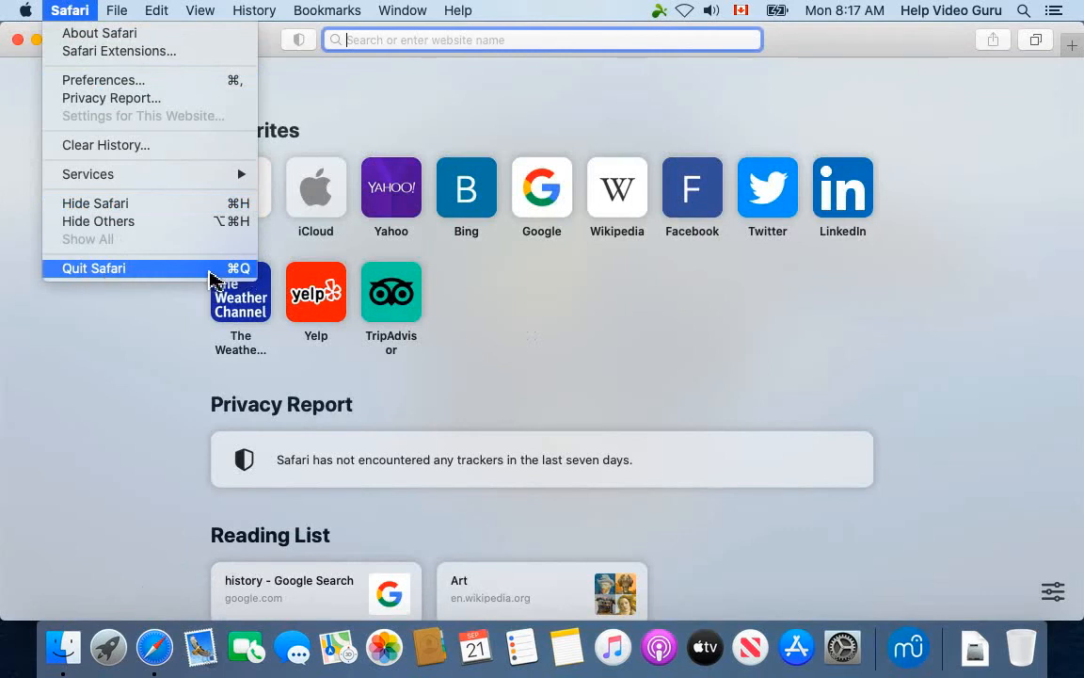
mouse_move(246, 277)
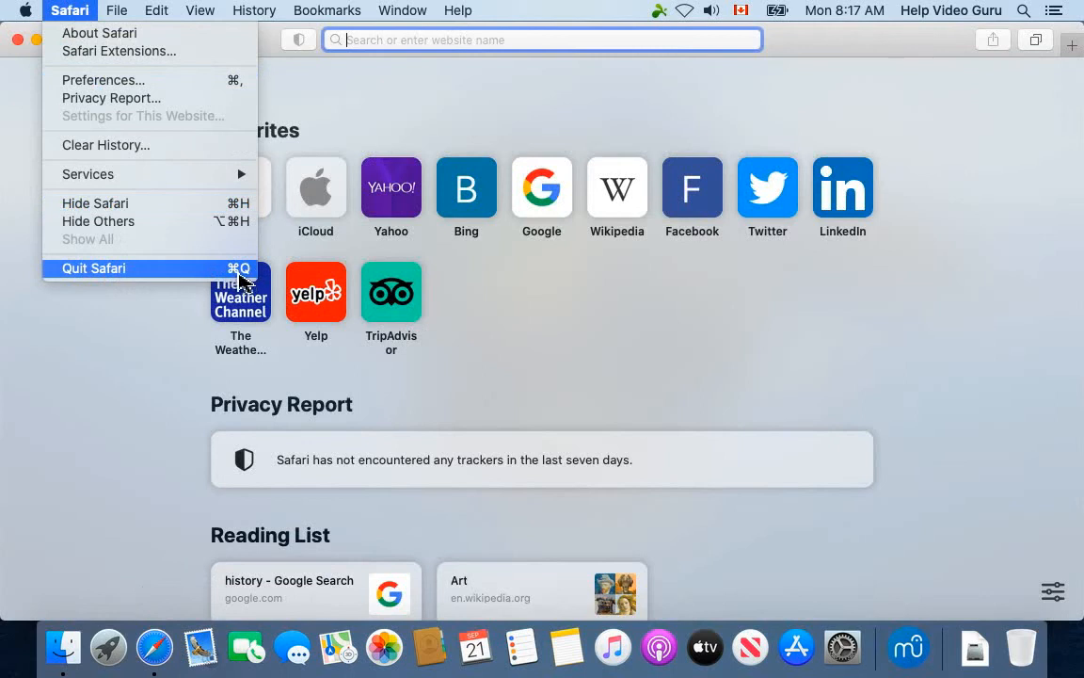
mouse_move(253, 278)
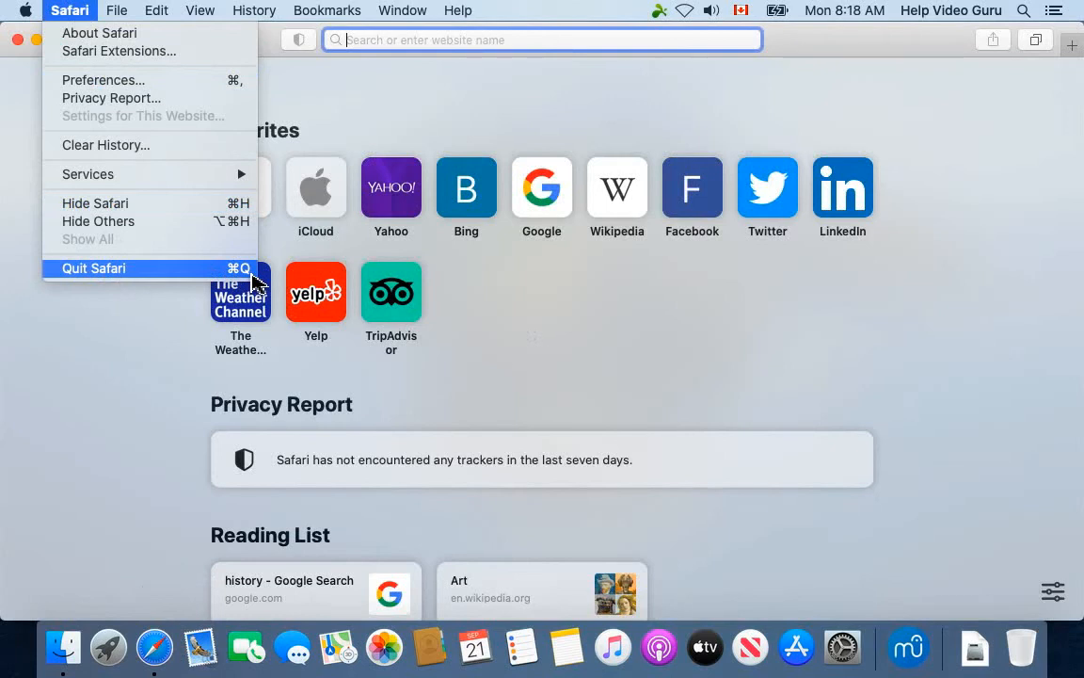
mouse_move(245, 282)
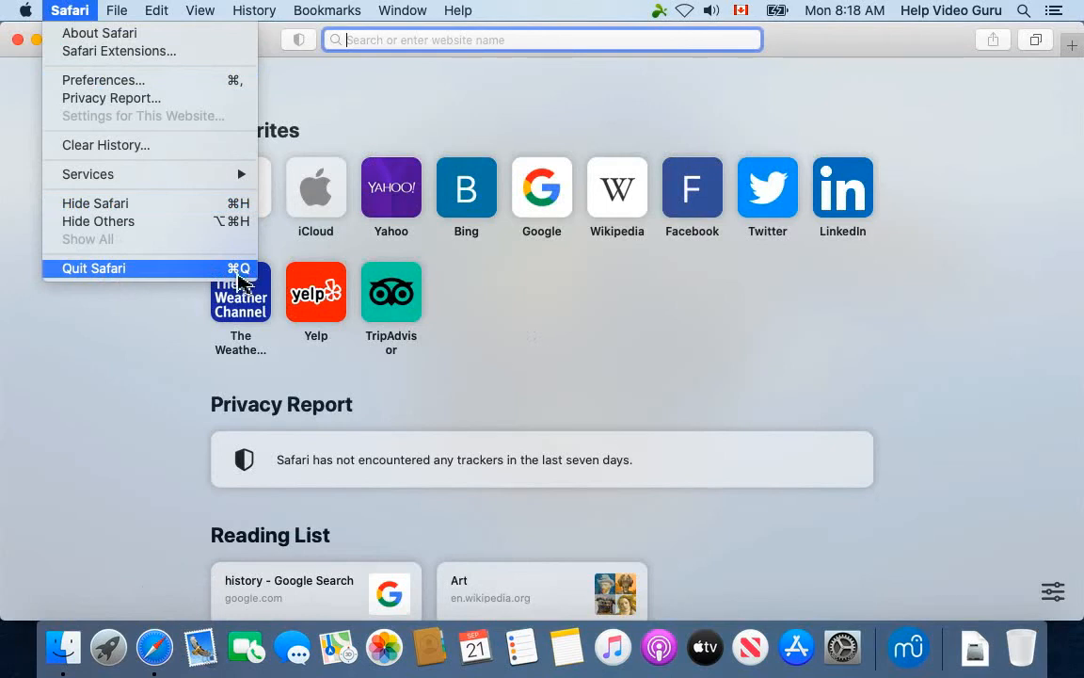
mouse_move(207, 284)
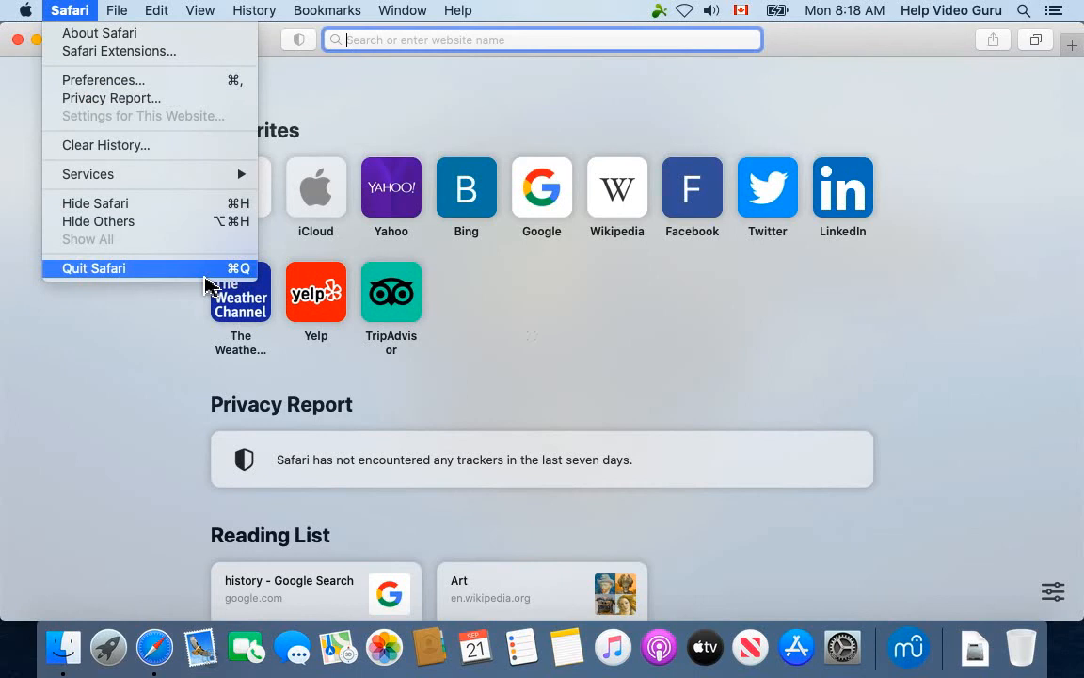
Step: Quit Safari via Quit Safari, leaving only the Finder desktop and Dock
left_click(94, 268)
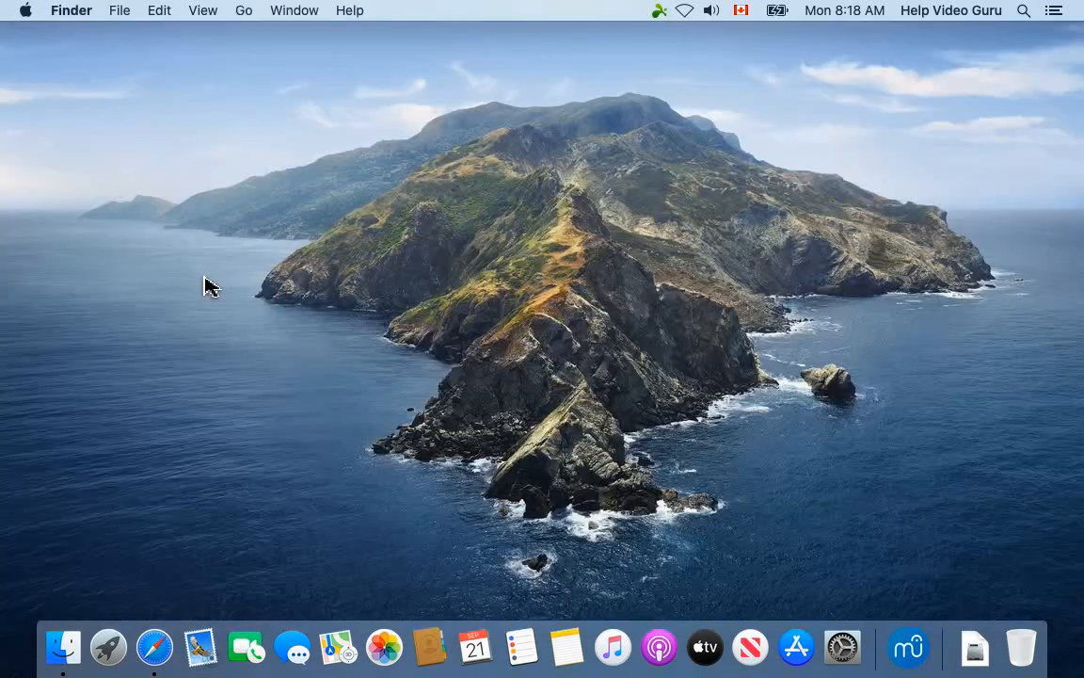
mouse_move(329, 379)
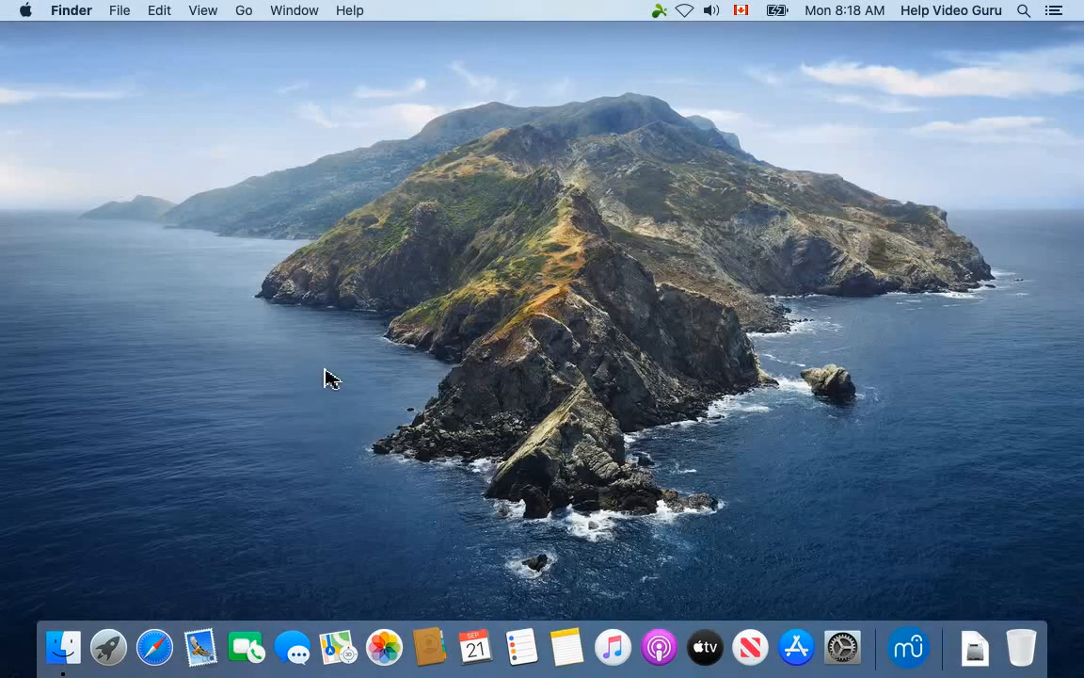
mouse_move(155, 647)
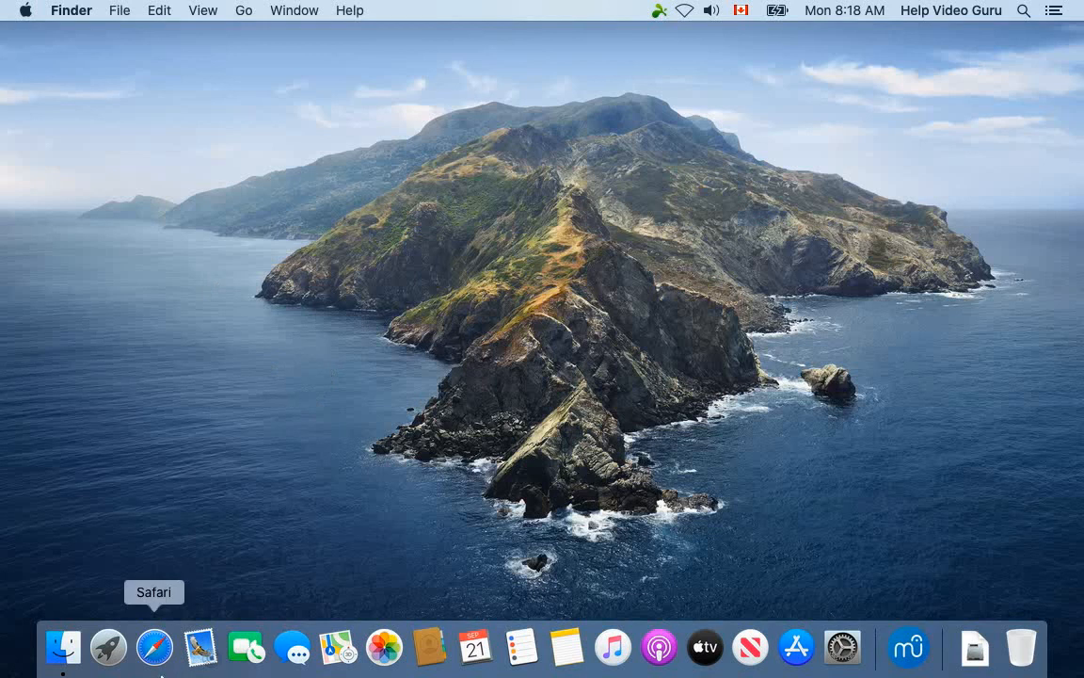
mouse_move(354, 666)
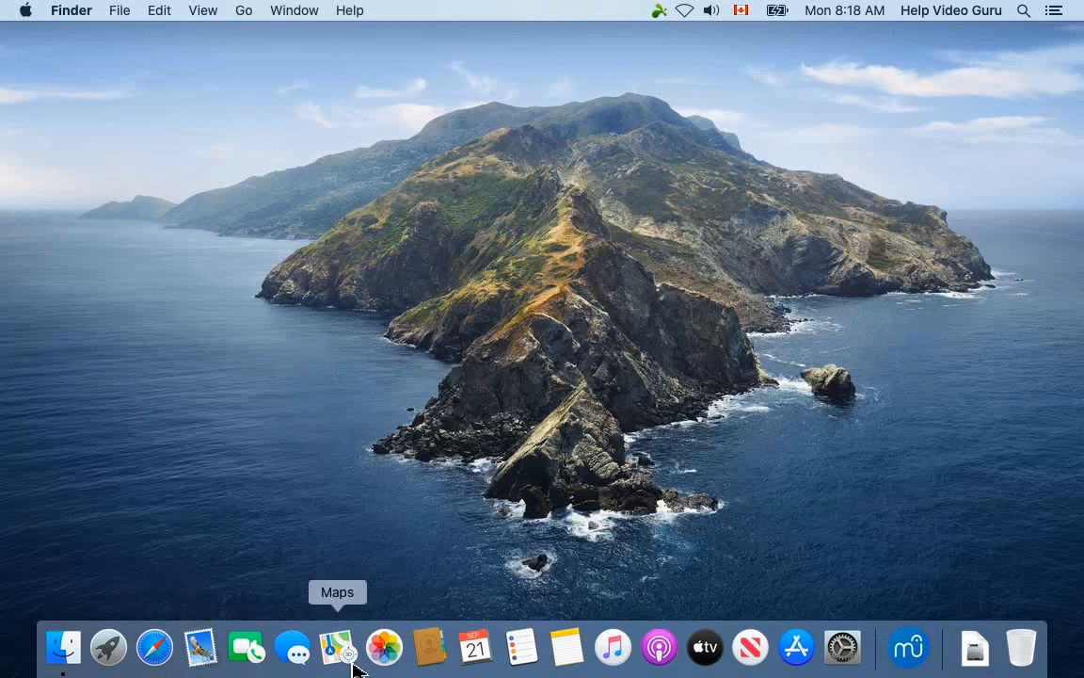
mouse_move(841, 648)
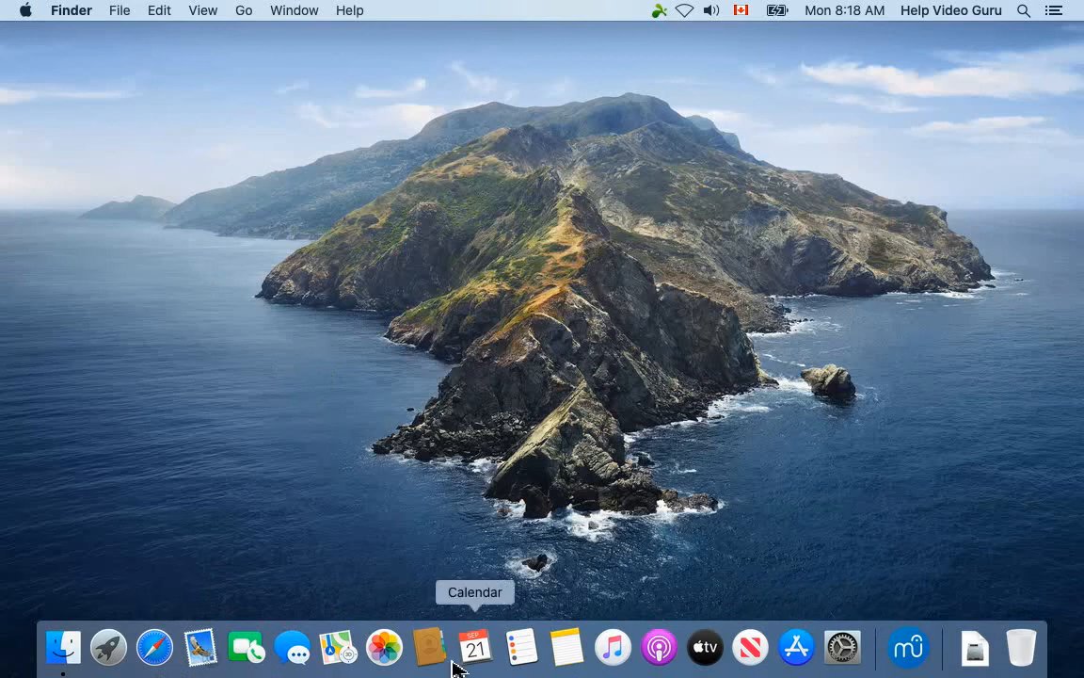
mouse_move(346, 497)
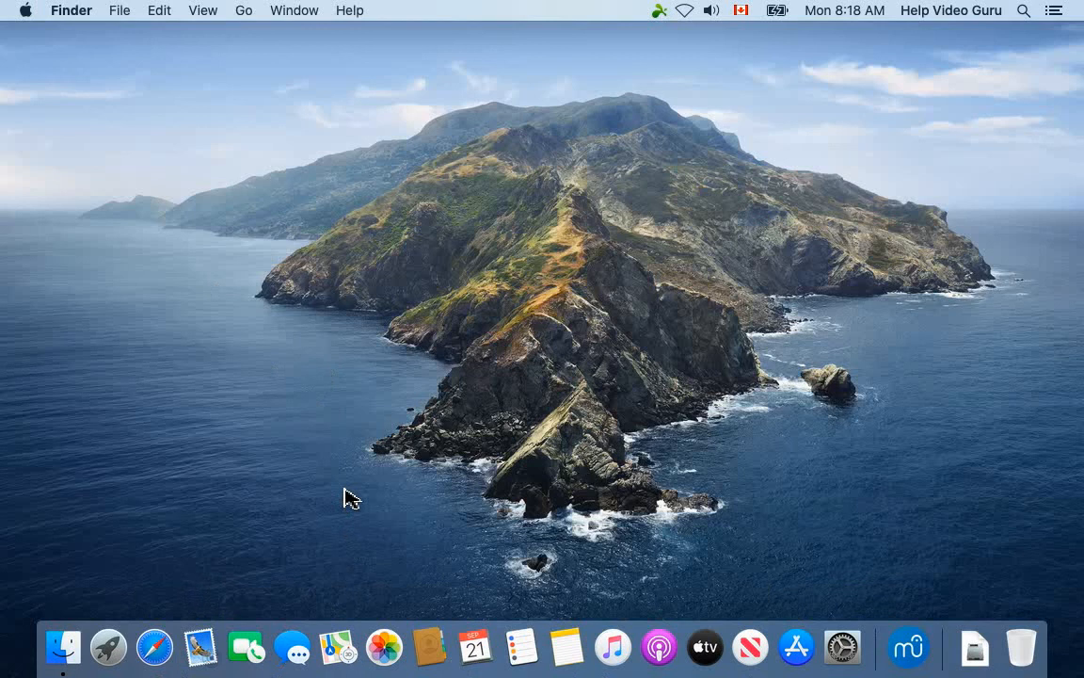
mouse_move(404, 580)
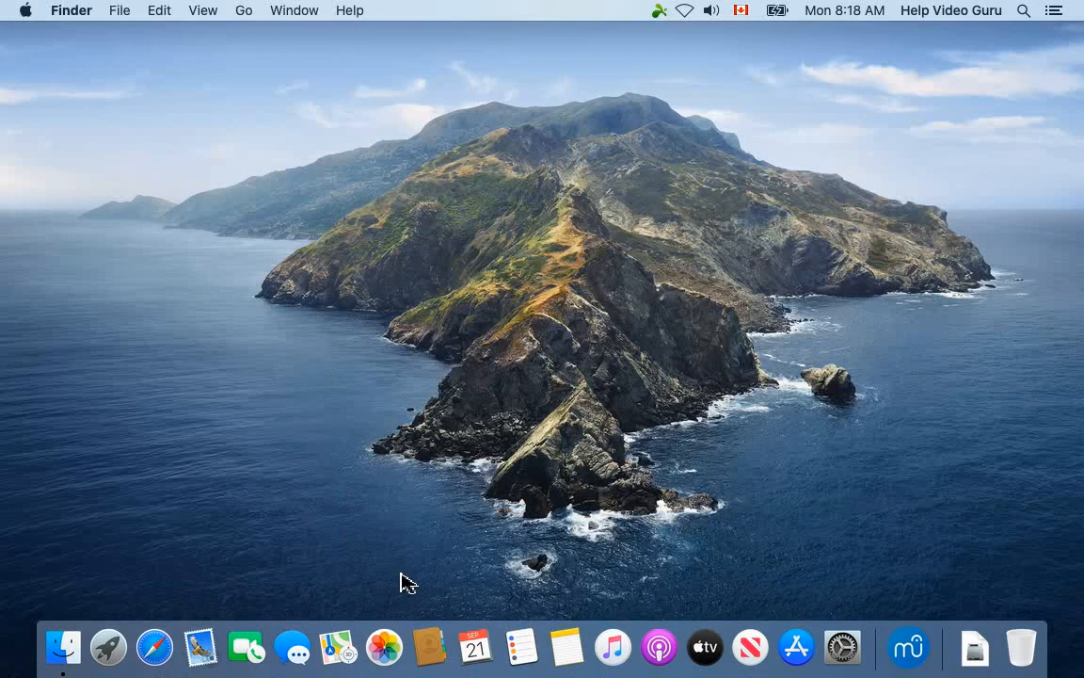
mouse_move(407, 573)
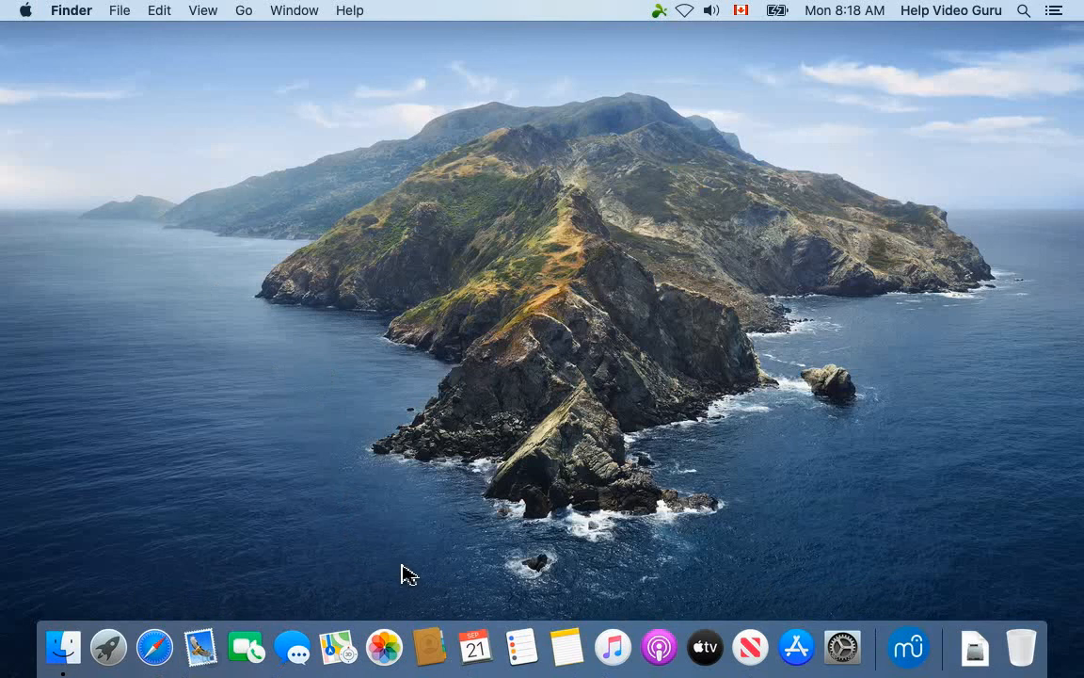